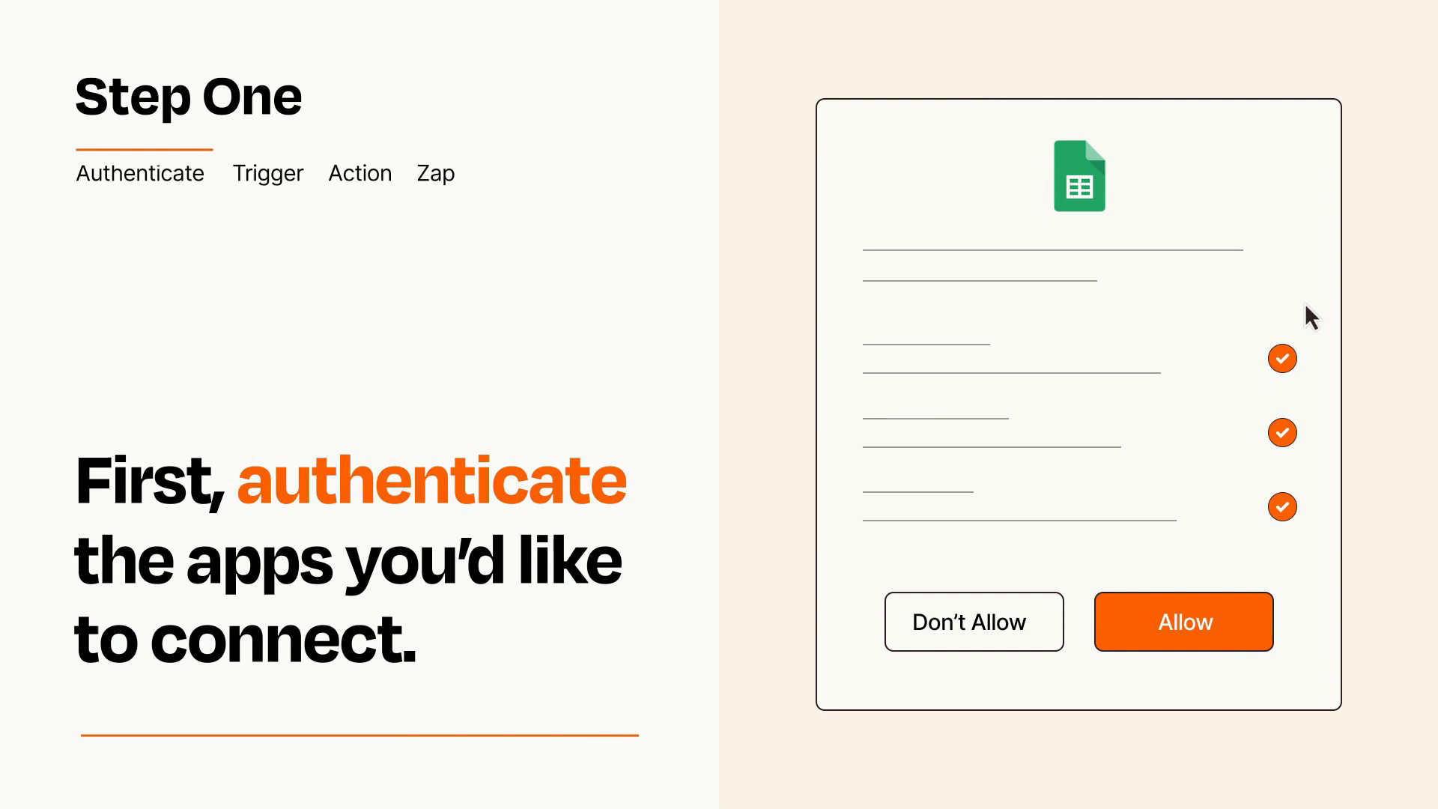
pyautogui.moveTo(1266, 671)
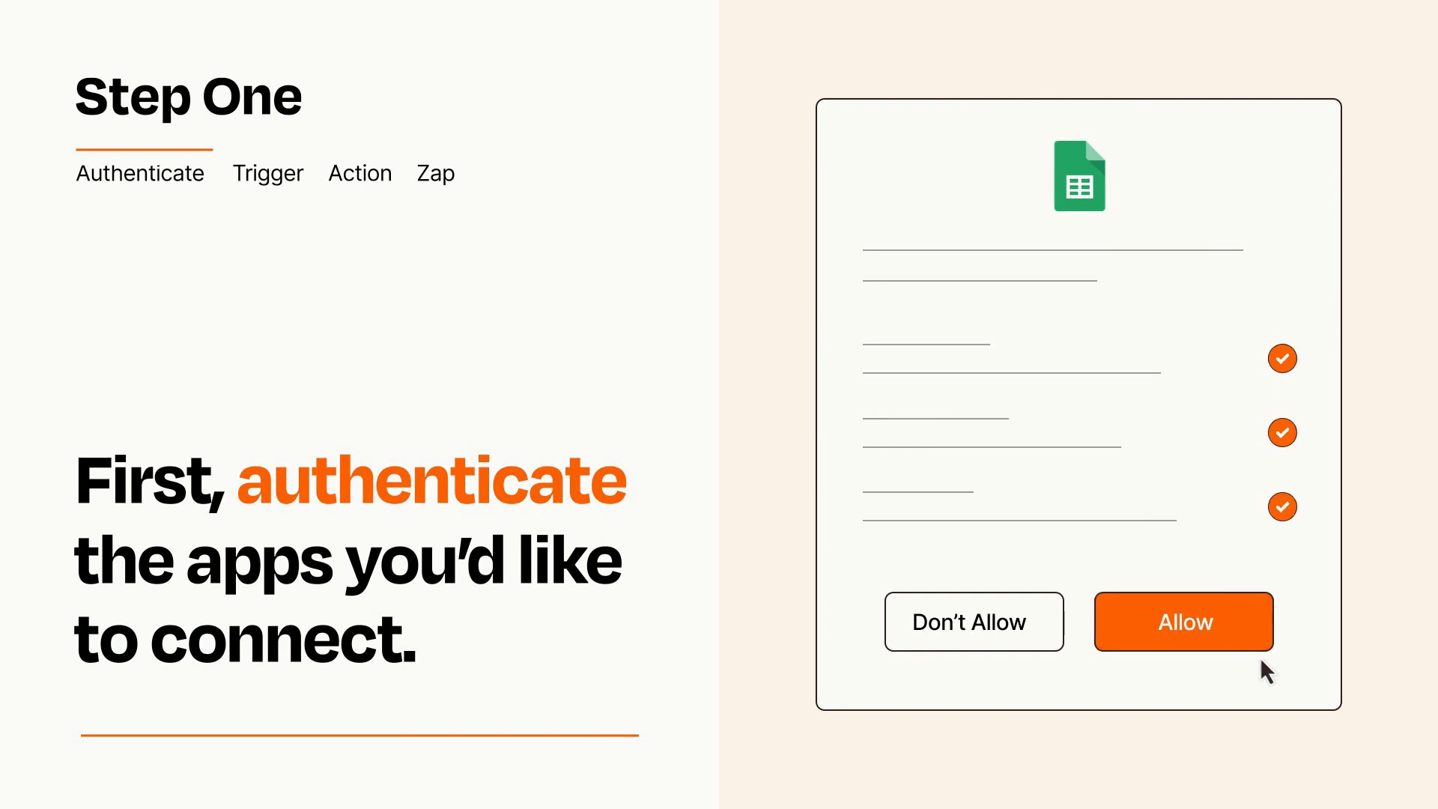
# Step: Allow Google Sheets access on the authorization screen
pyautogui.click(1183, 621)
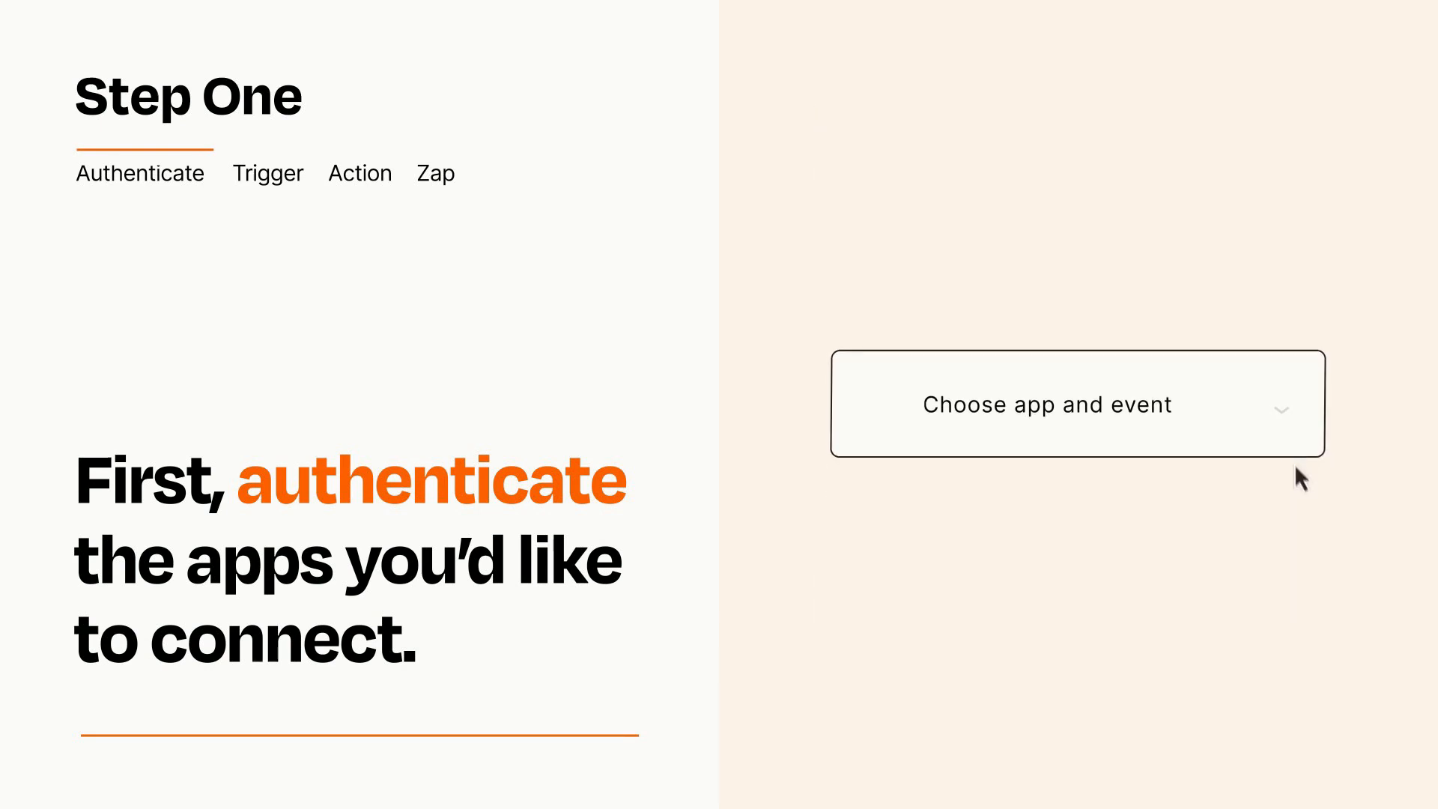
# Step: Set QuickBooks New Invoice as the Zap trigger and continue to the action
pyautogui.click(1075, 404)
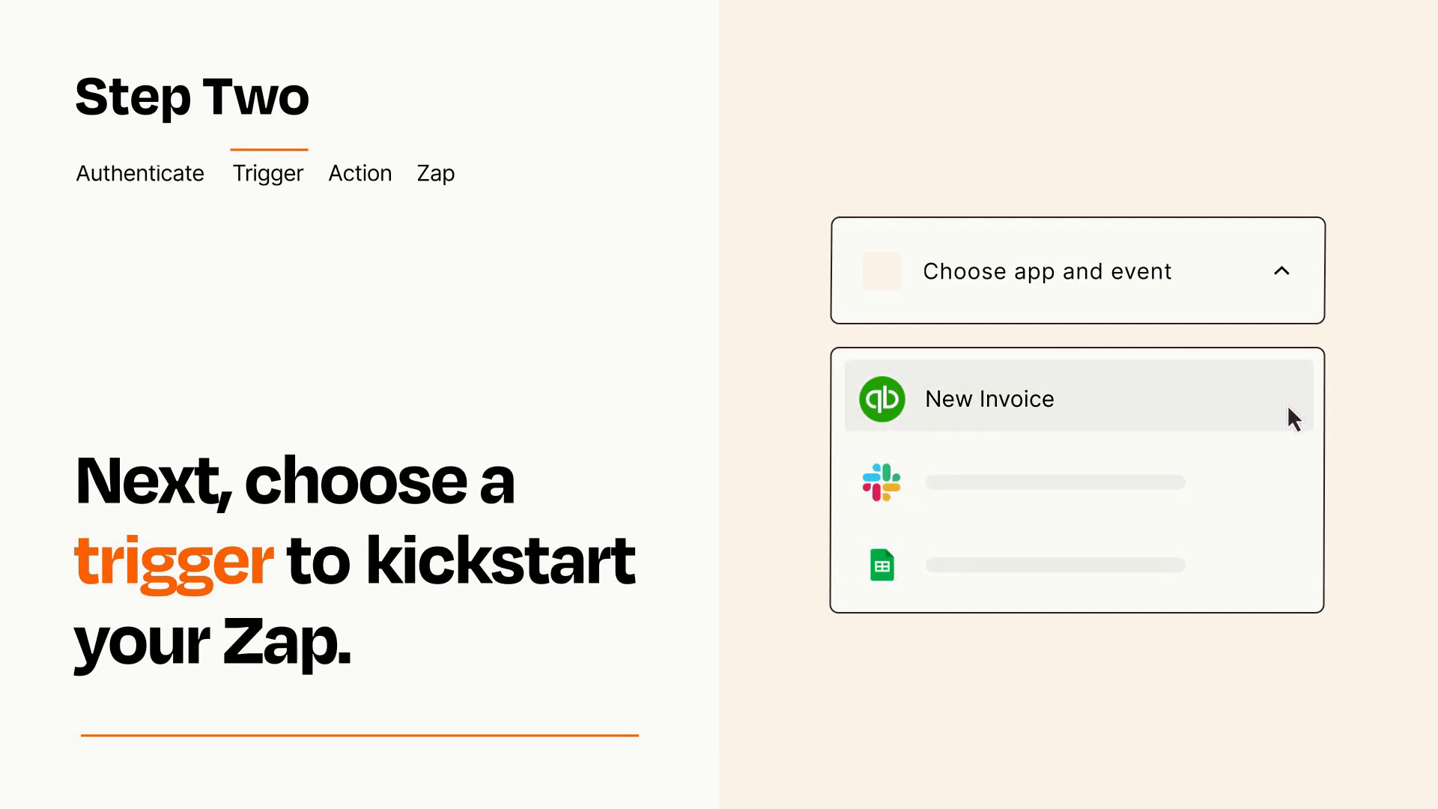
pyautogui.click(1078, 398)
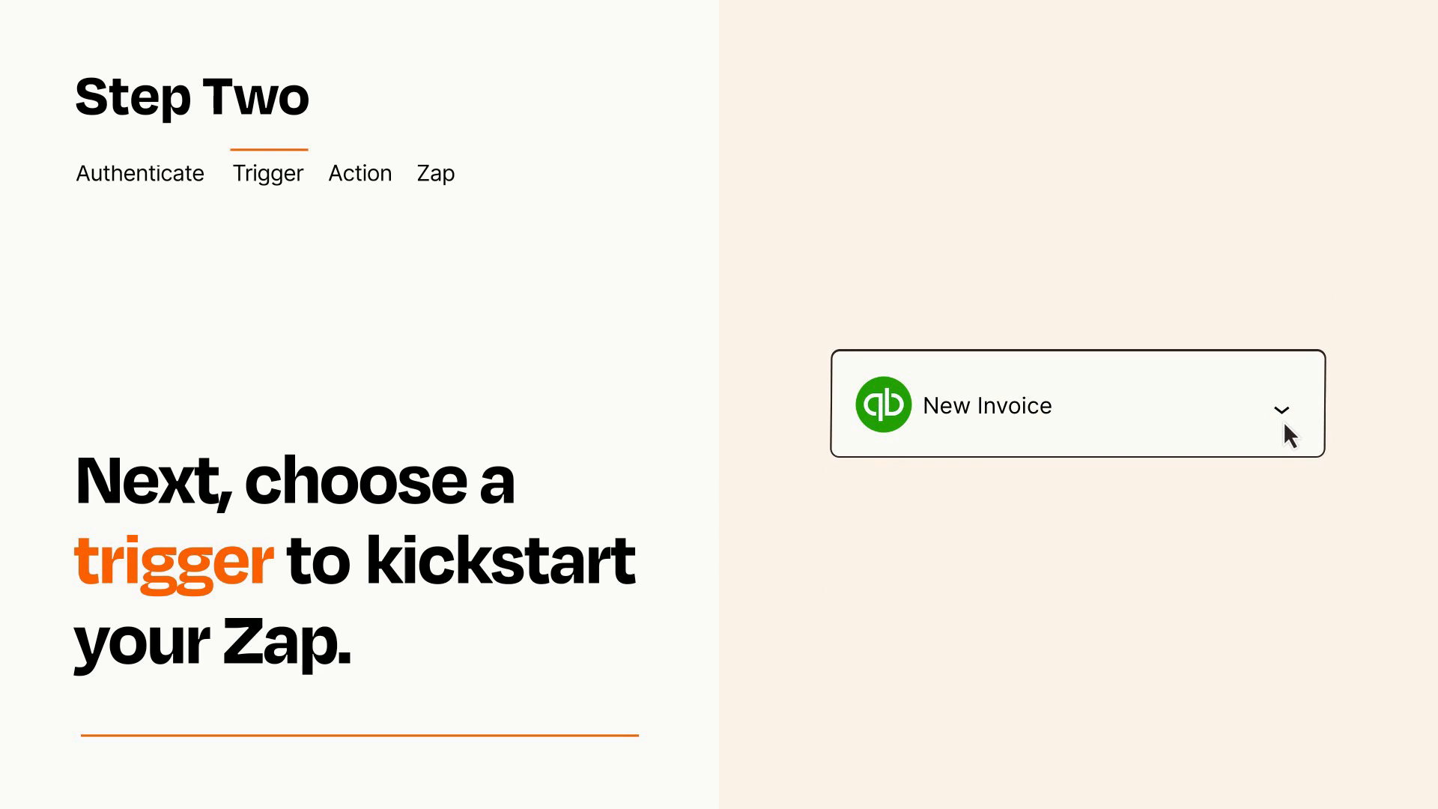
pyautogui.moveTo(1304, 424)
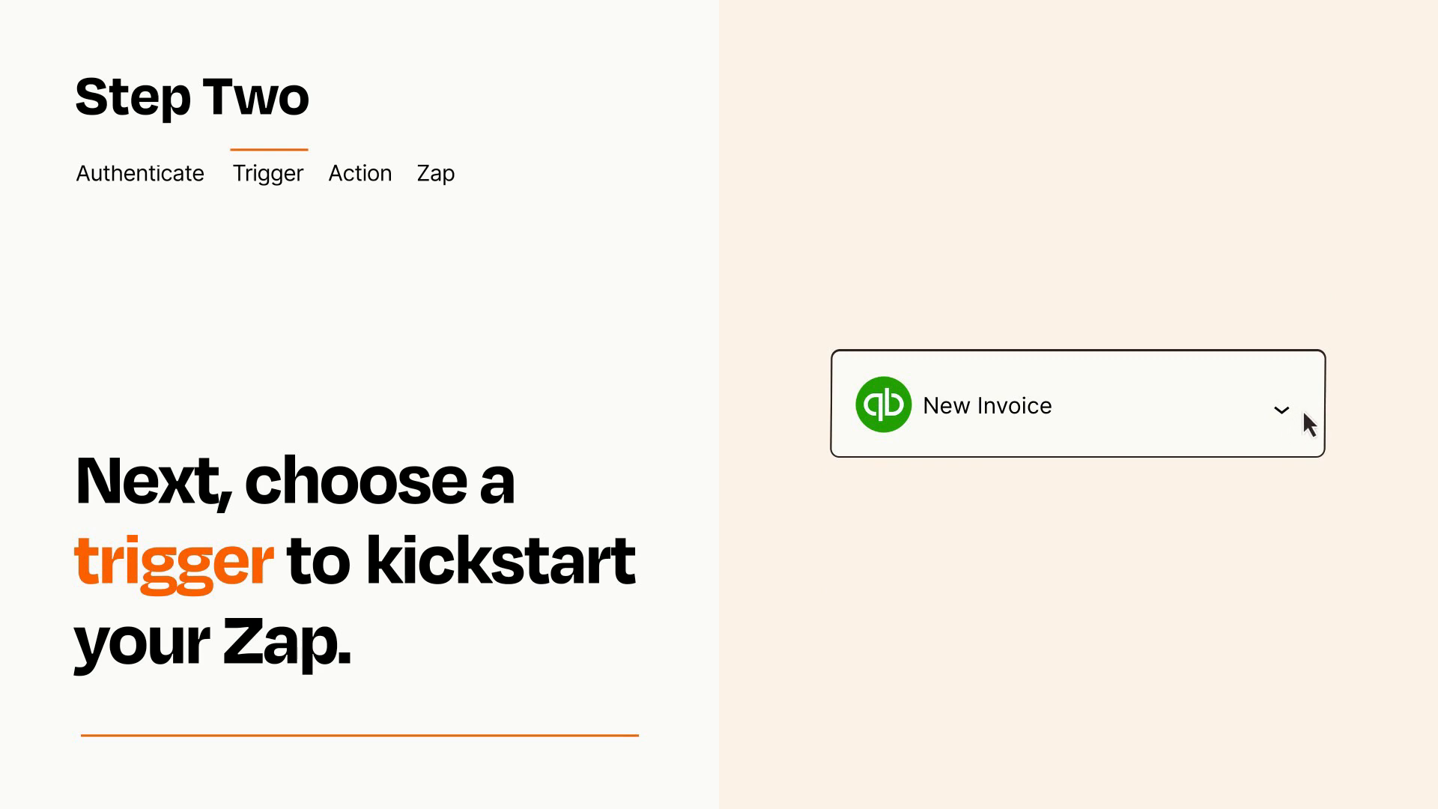
pyautogui.moveTo(1304, 415)
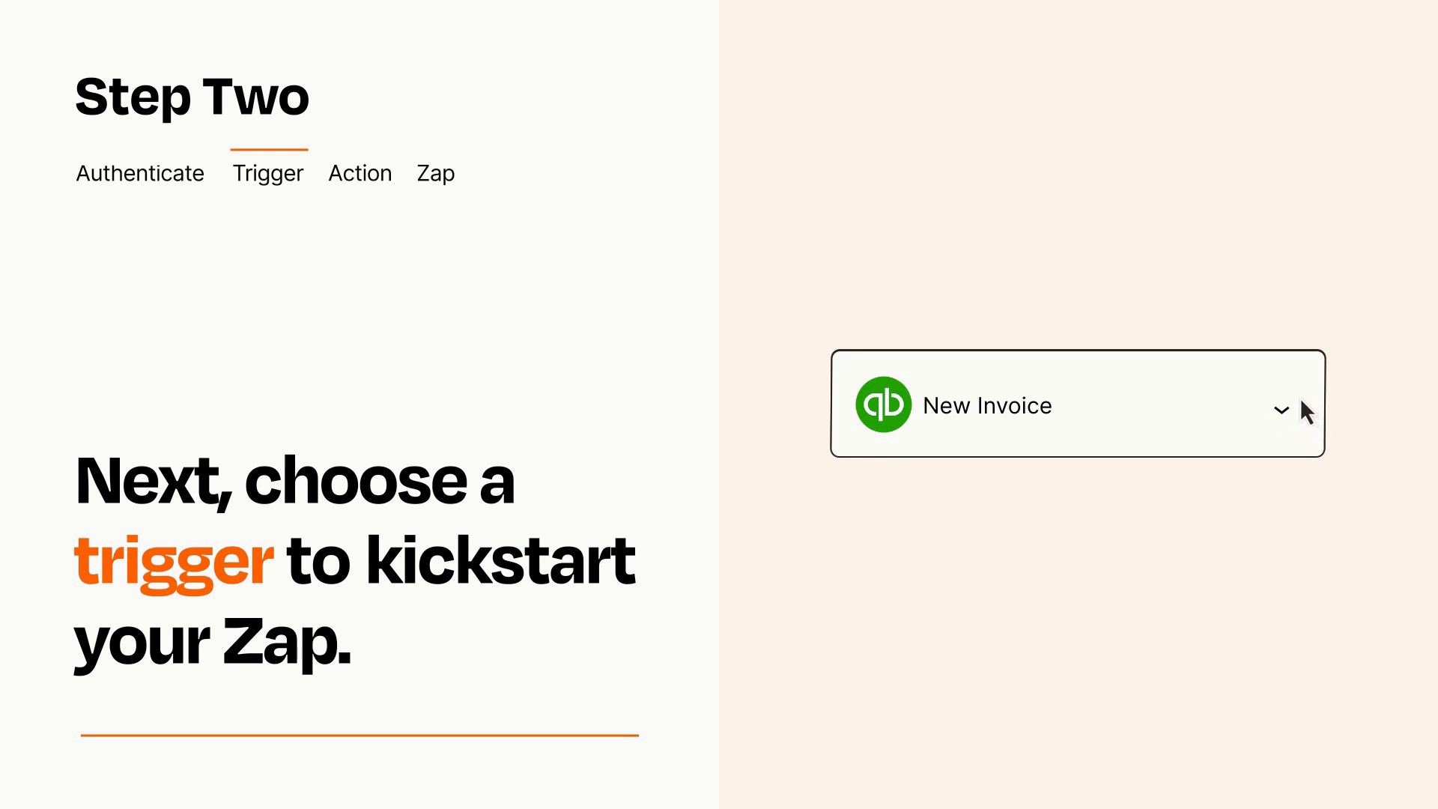
pyautogui.click(359, 172)
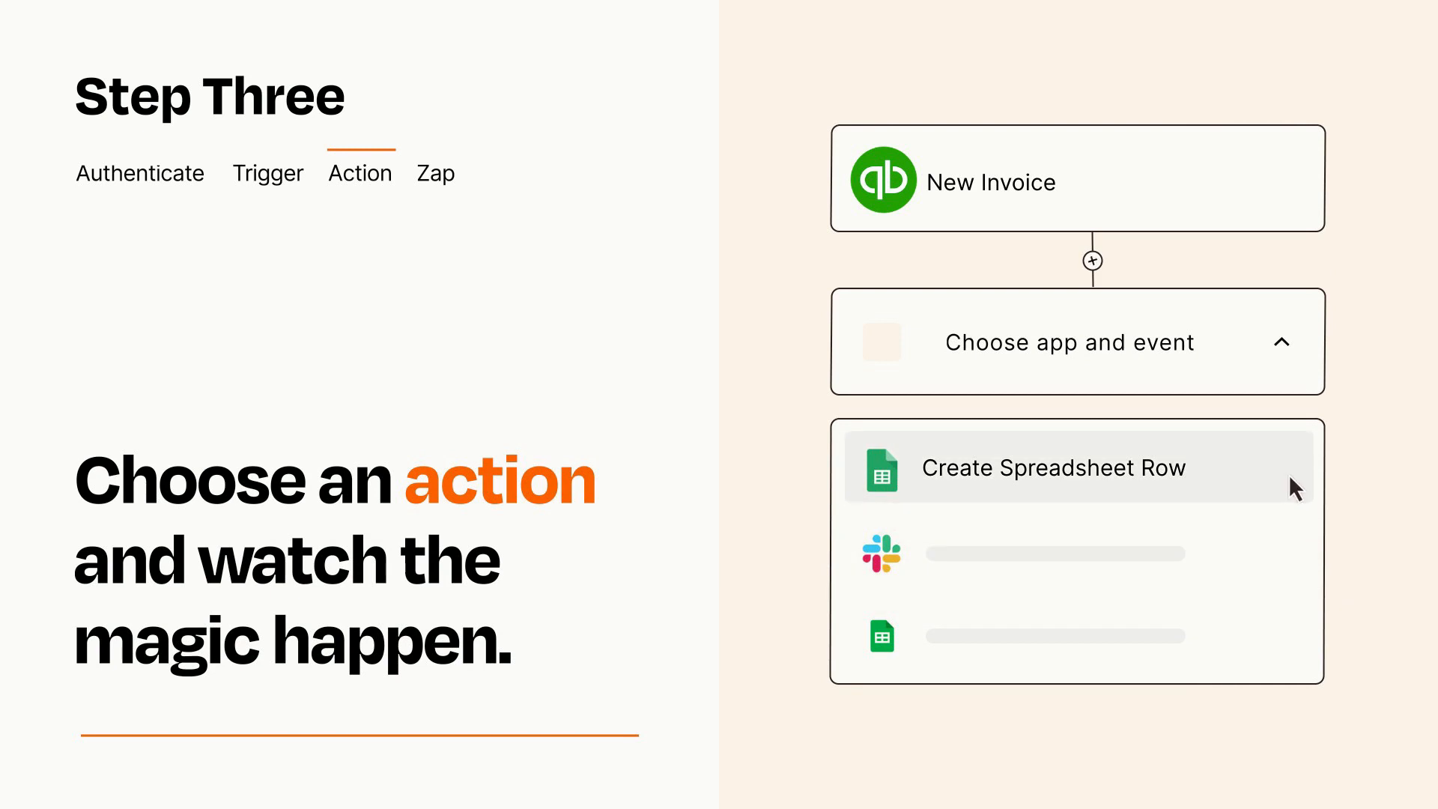
# Step: Choose Google Sheets Create Spreadsheet Row and confirm the Item and Details mapping
pyautogui.click(1054, 468)
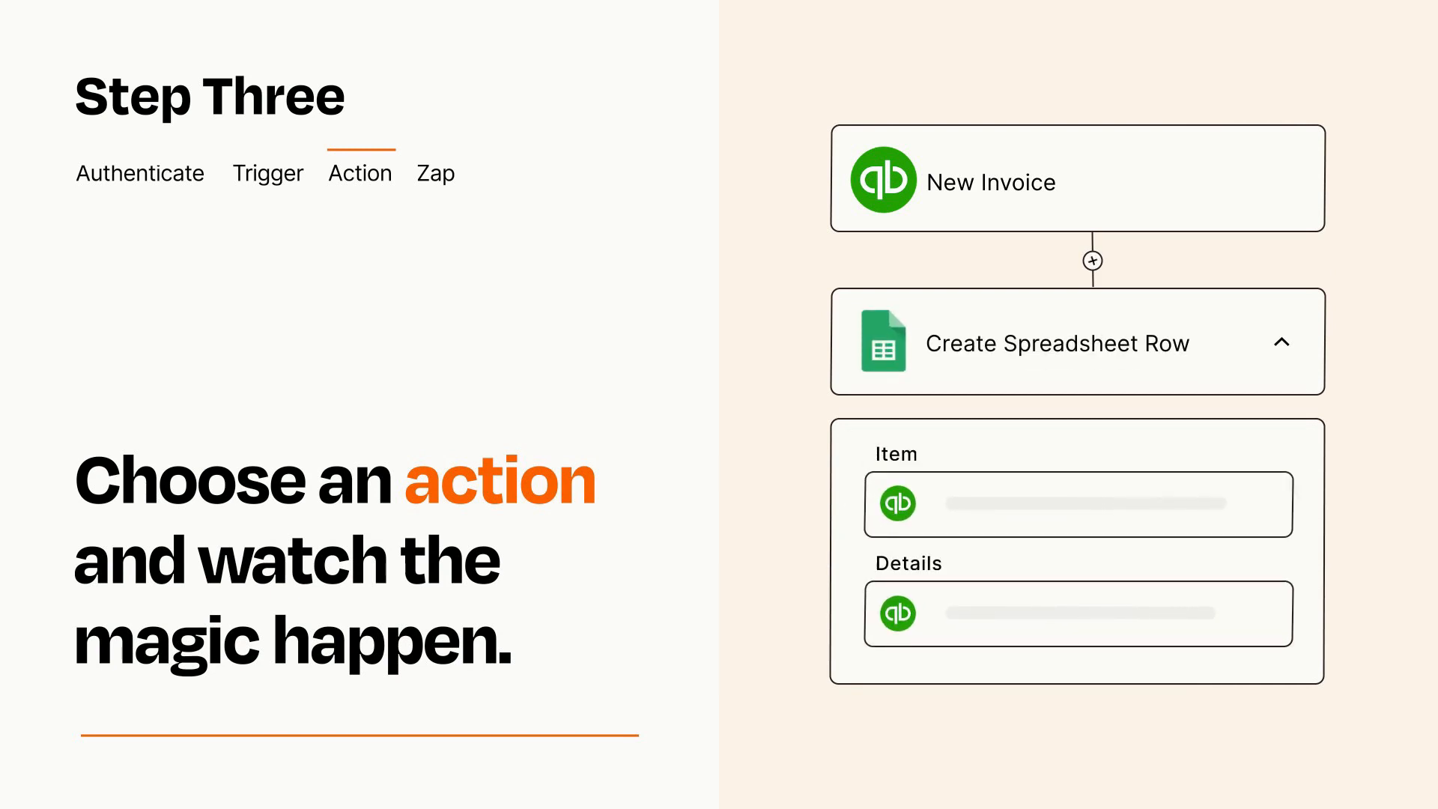
pyautogui.click(1282, 342)
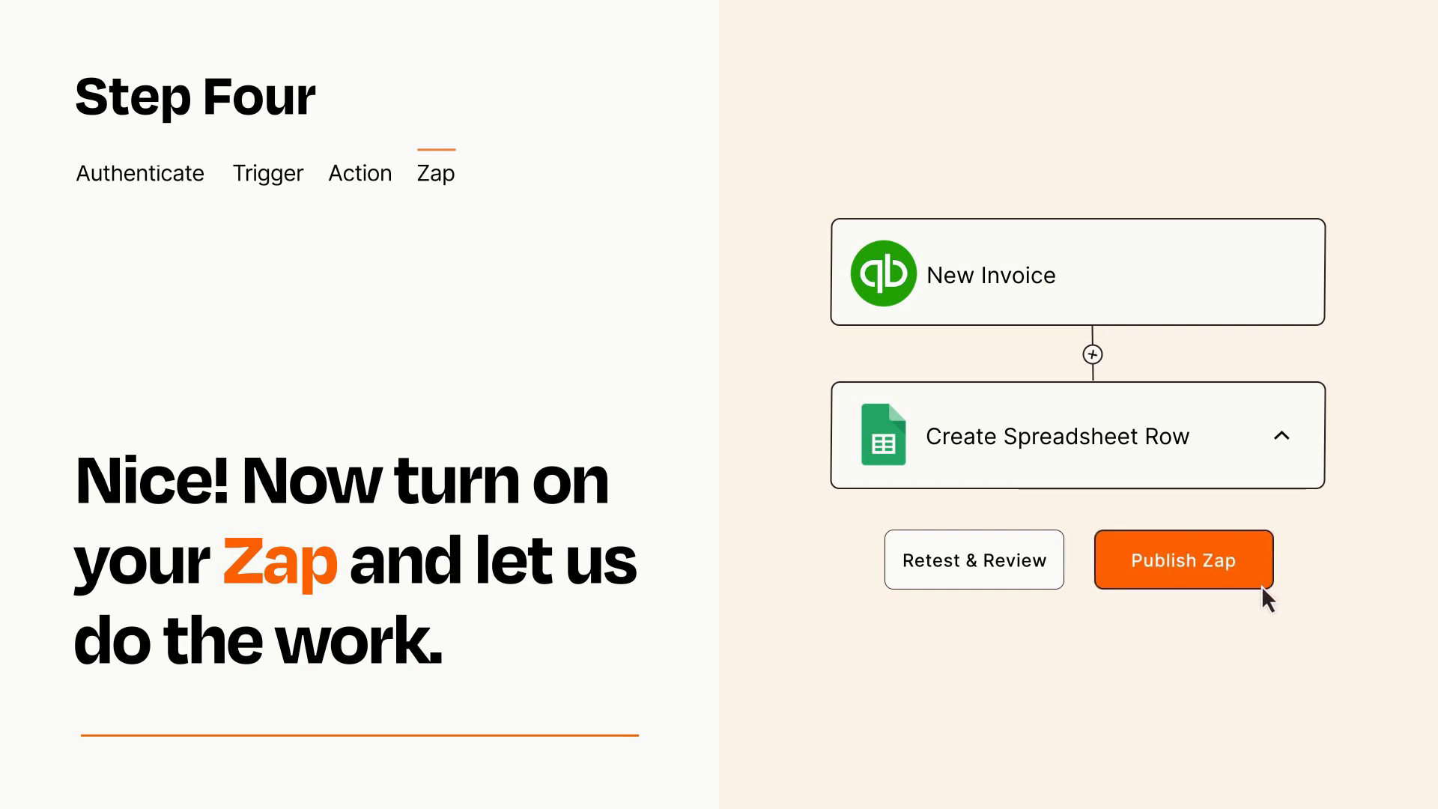
# Step: Publish the New Invoice to Create Spreadsheet Row Zap
pyautogui.click(1182, 559)
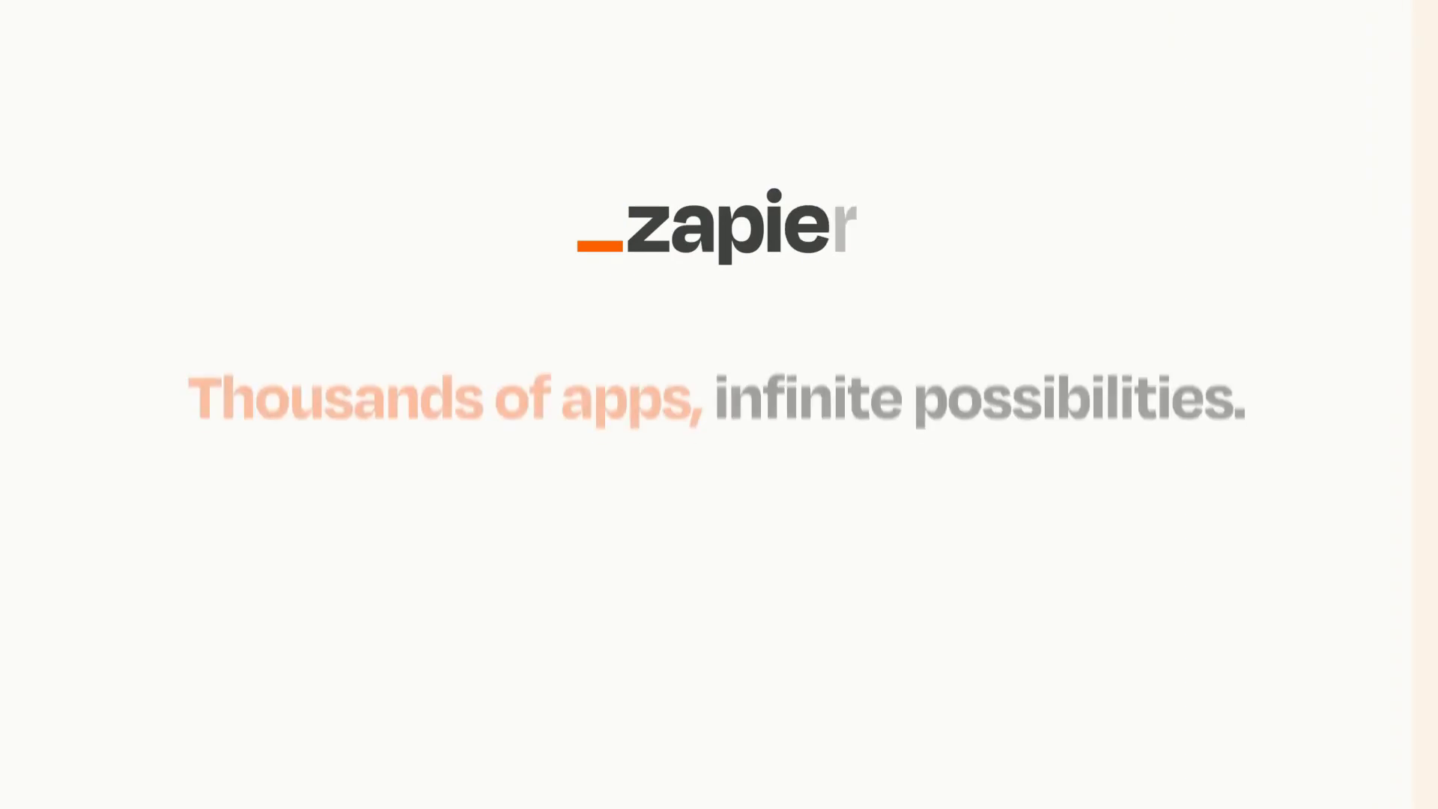